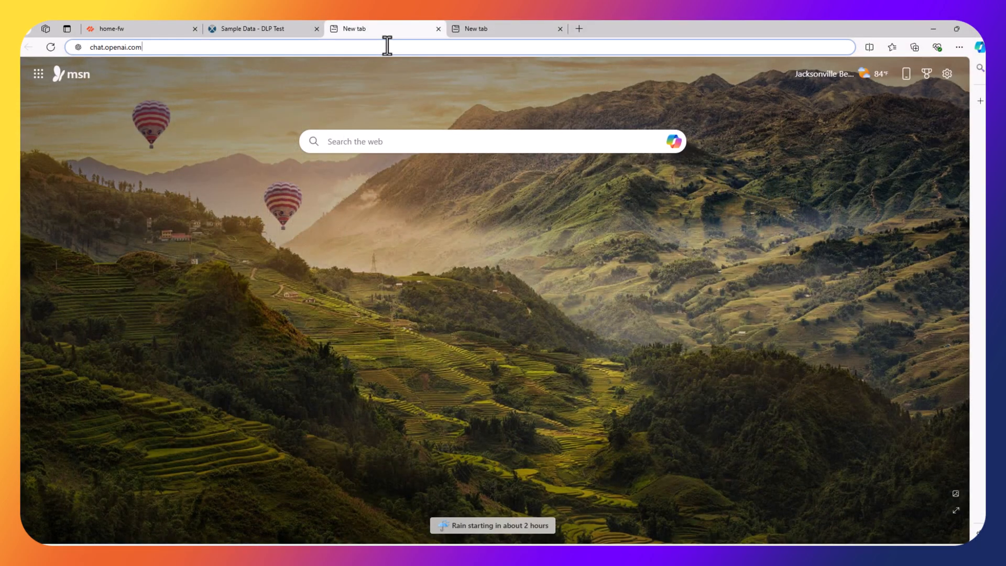
{"action": "mouse_move", "coordinate": [234, 70]}
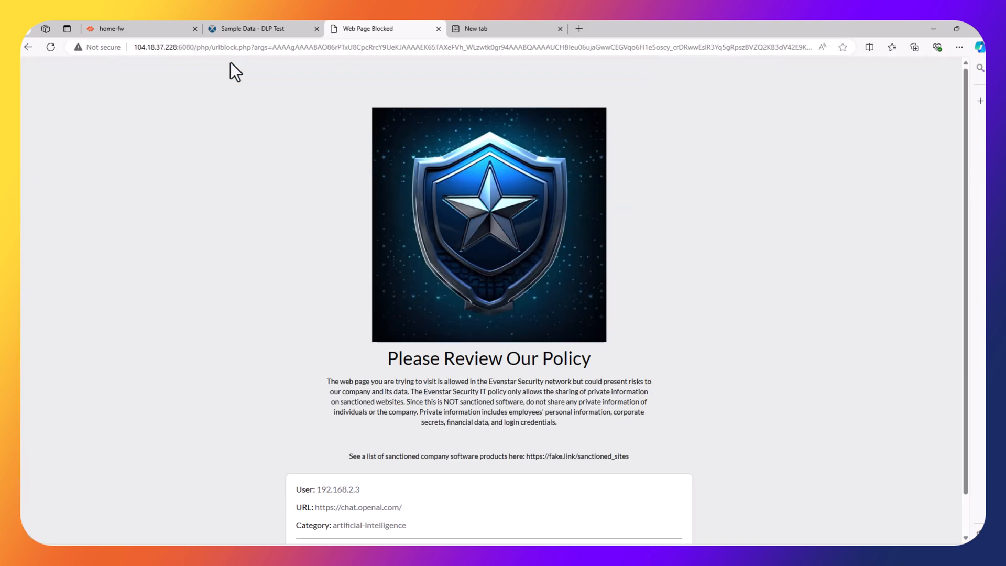
{"action": "mouse_move", "coordinate": [699, 200]}
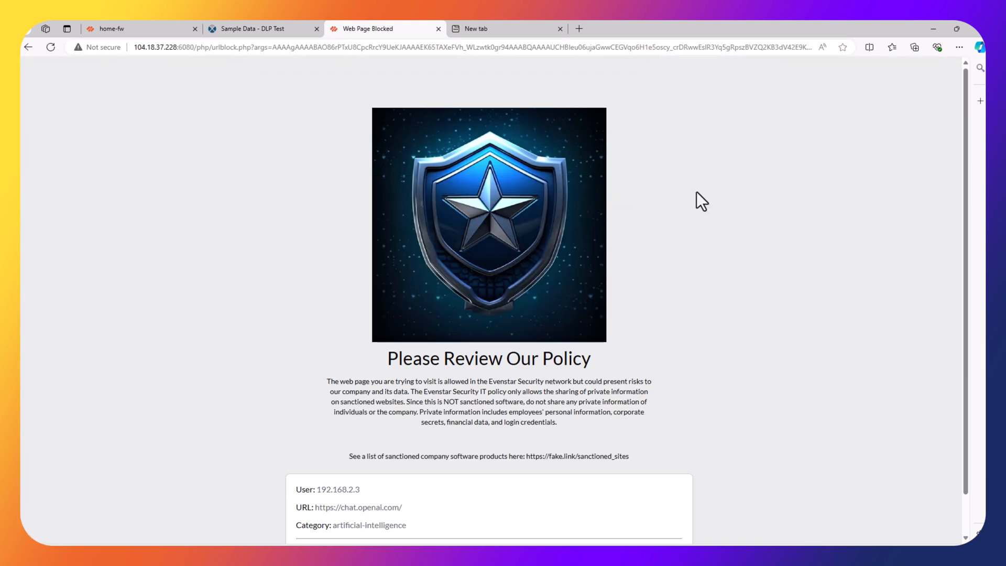
{"action": "mouse_move", "coordinate": [707, 257]}
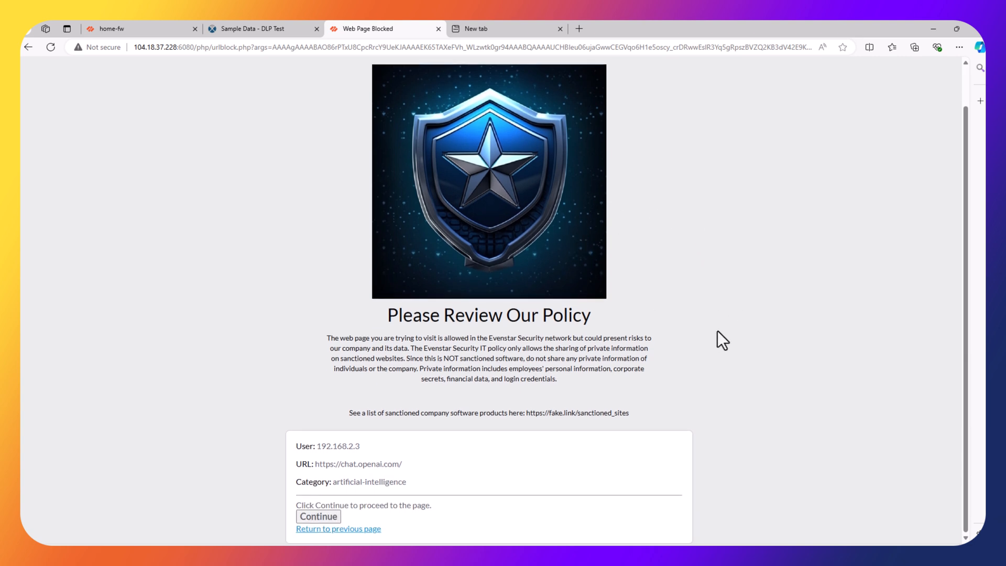
{"action": "mouse_move", "coordinate": [356, 339]}
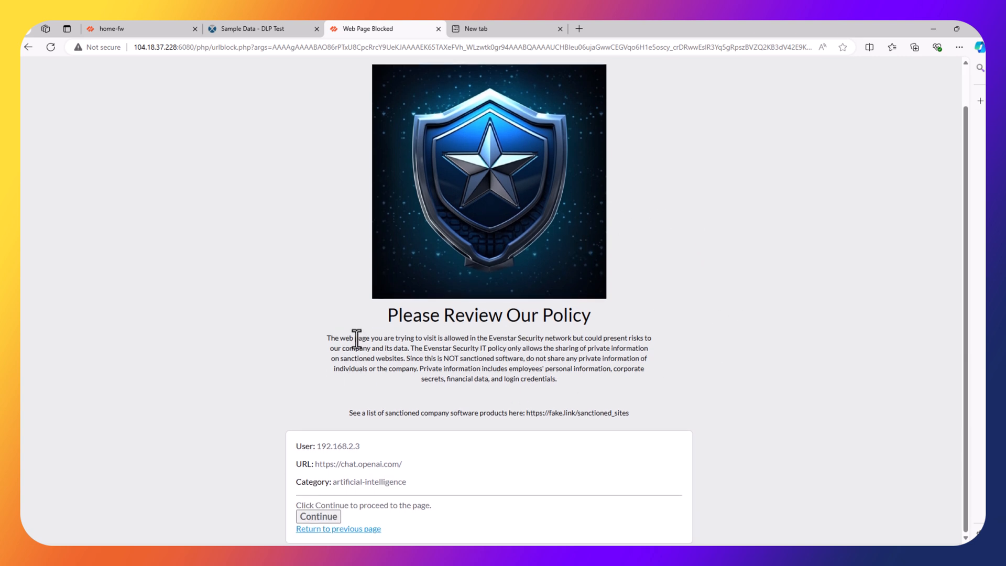
{"action": "mouse_move", "coordinate": [319, 369]}
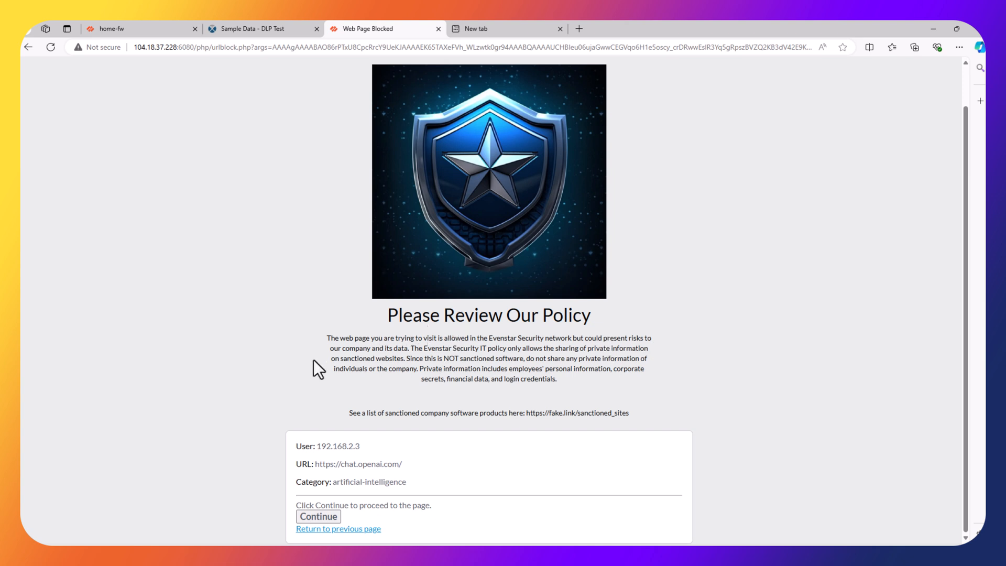
{"action": "mouse_move", "coordinate": [381, 392]}
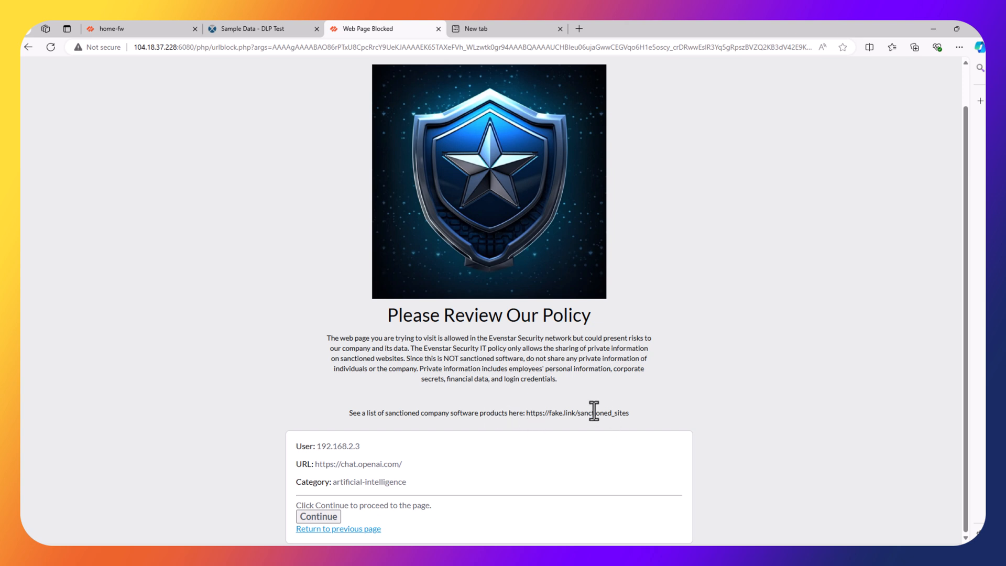
{"action": "mouse_move", "coordinate": [650, 427]}
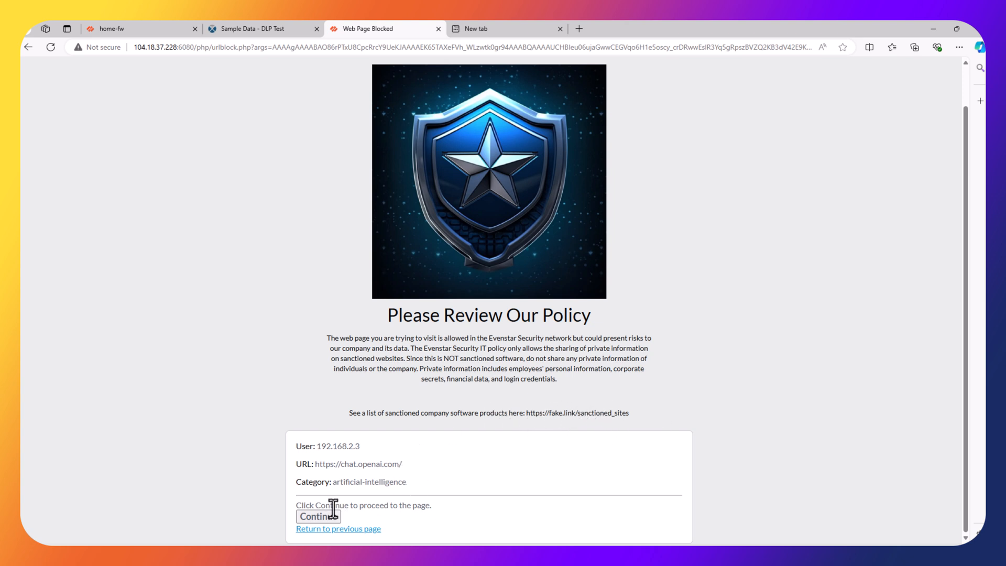
{"action": "mouse_move", "coordinate": [460, 367]}
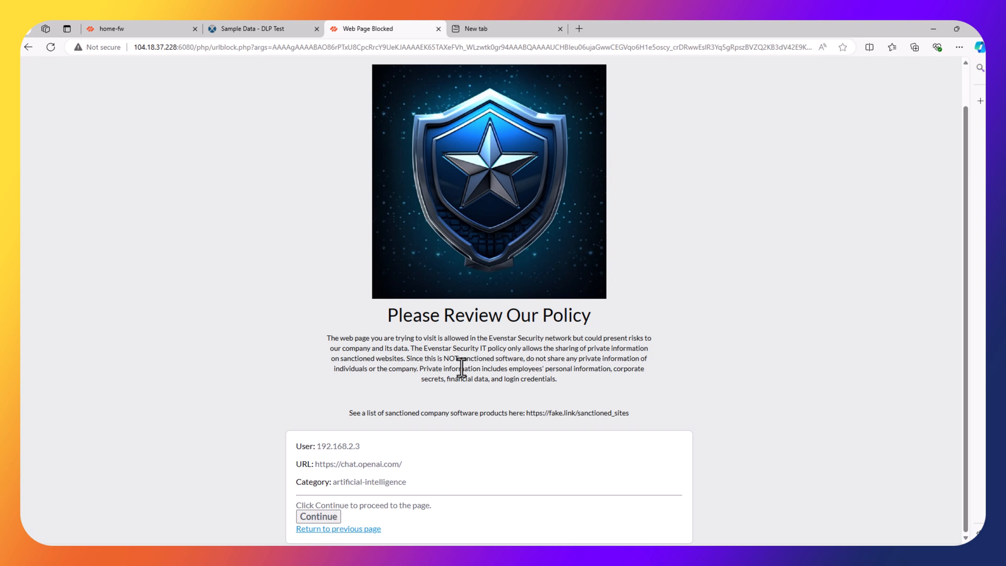
{"action": "mouse_move", "coordinate": [505, 384]}
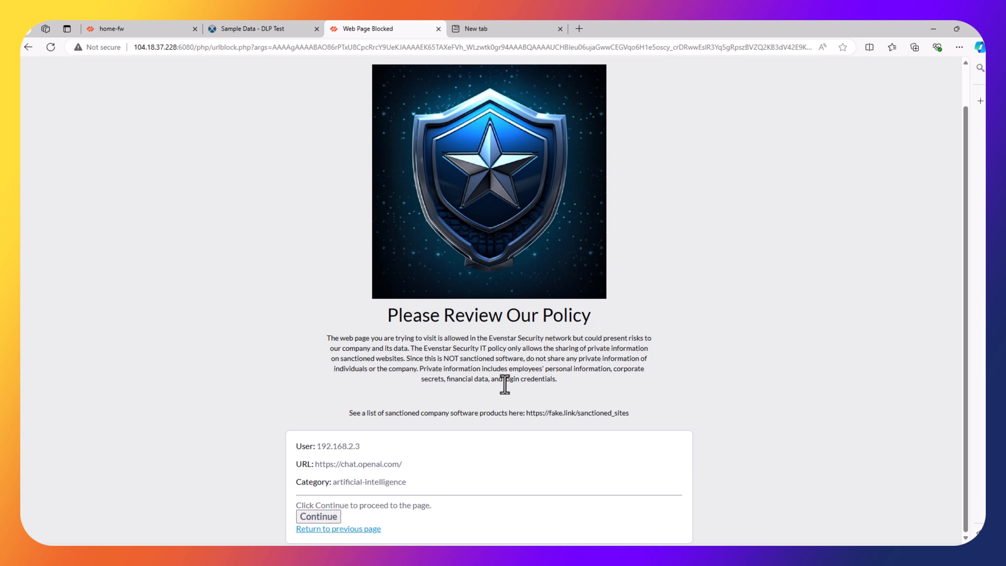
{"action": "mouse_move", "coordinate": [525, 413]}
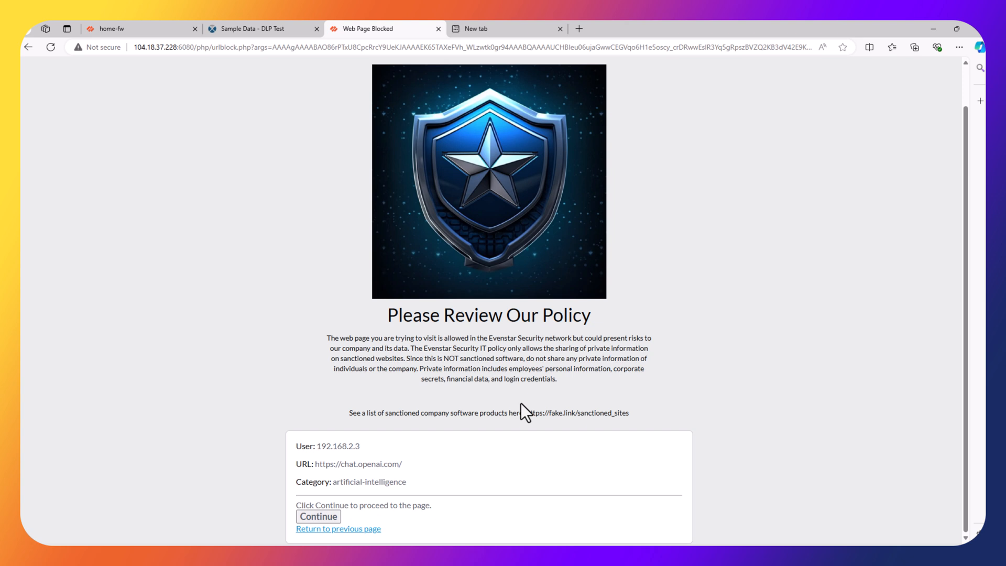
{"action": "mouse_move", "coordinate": [312, 482]}
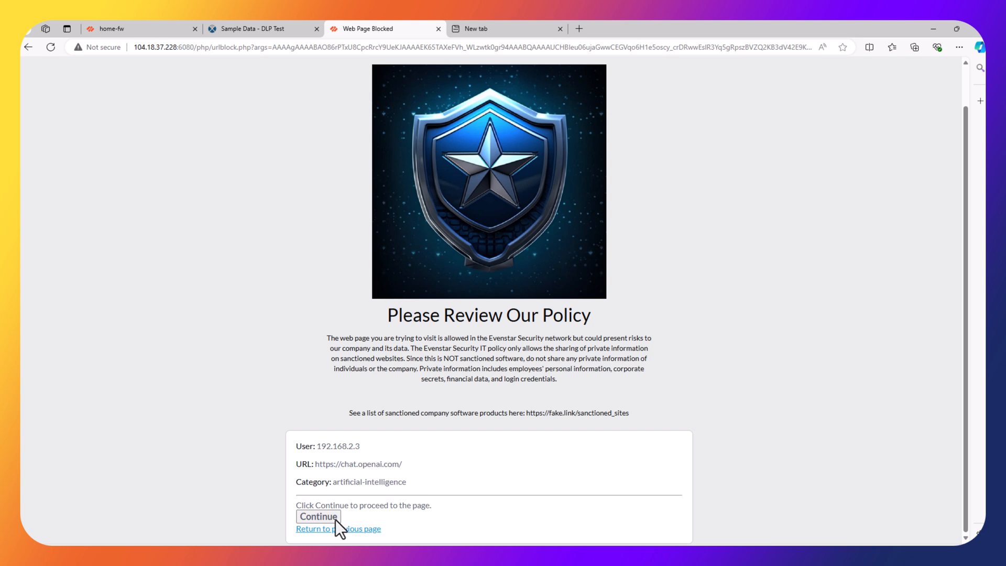
Ask ChatGPT why the Jacksonville Jaguars are the greatest team in the NFL and get its reply.
{"action": "left_click", "coordinate": [318, 516]}
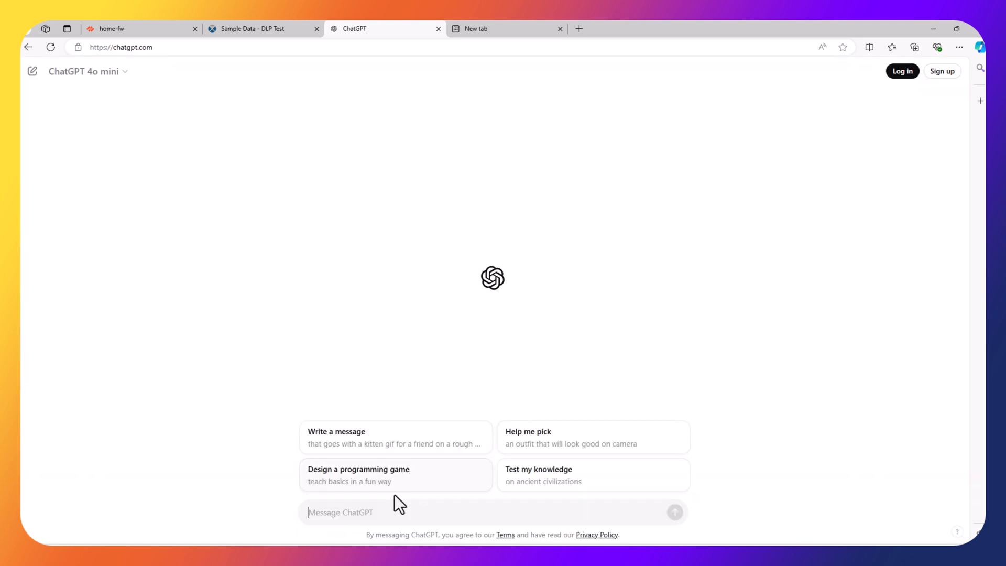
{"action": "mouse_move", "coordinate": [405, 505]}
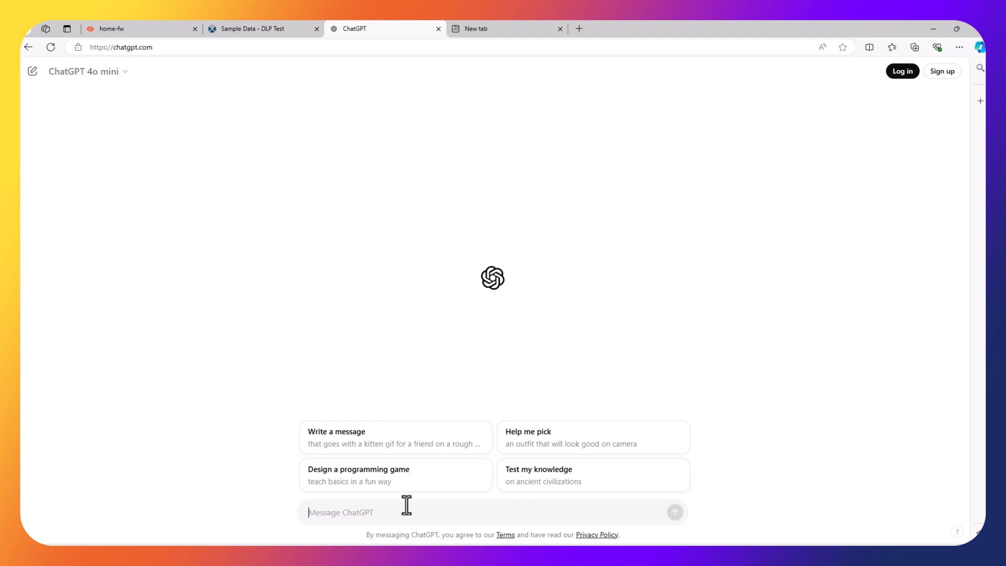
{"action": "type", "text": "Why"}
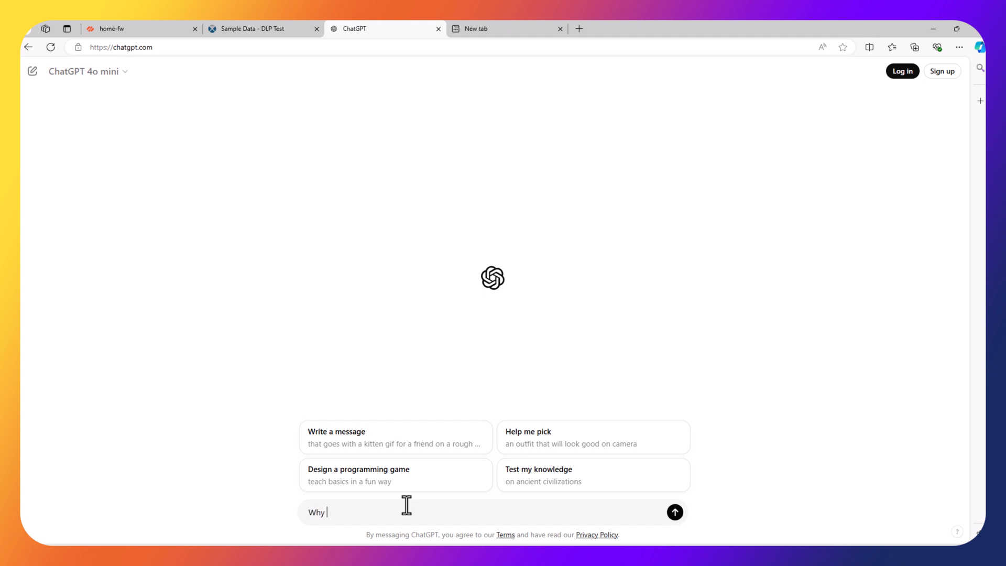
{"action": "type", "text": "are the Jacksonville Jaguars the greatest football t"}
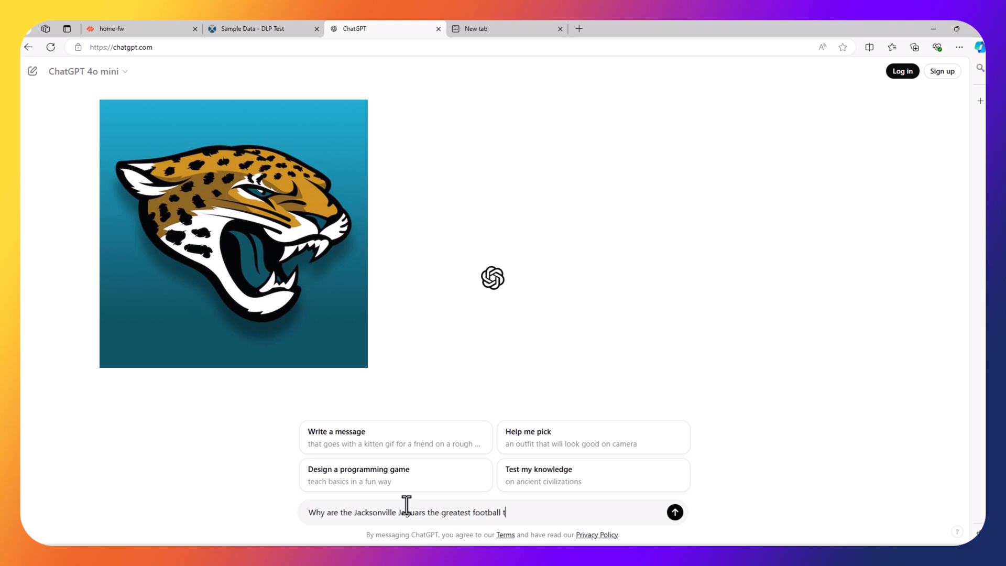
{"action": "type", "text": "eam in the NFL?"}
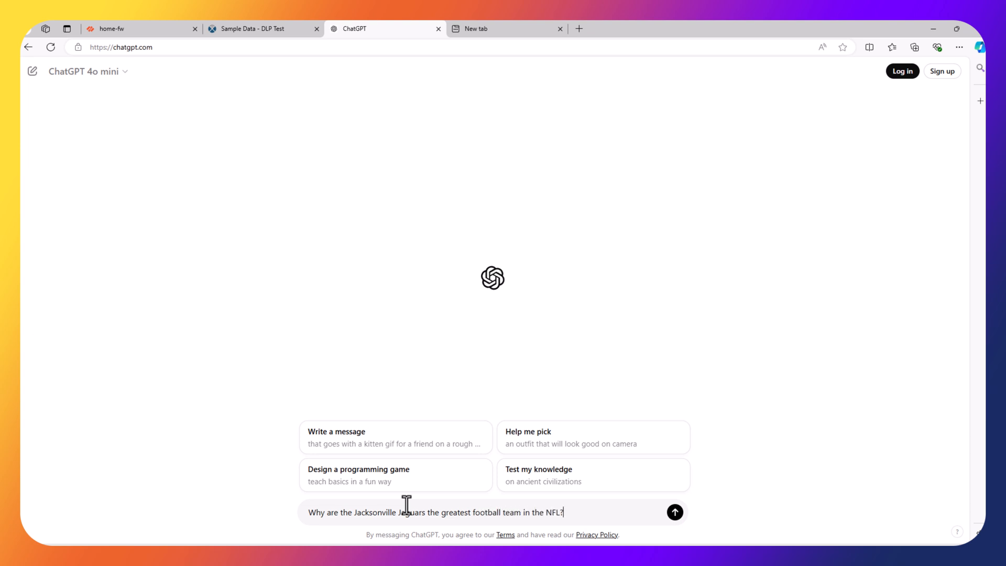
{"action": "left_click", "coordinate": [675, 512]}
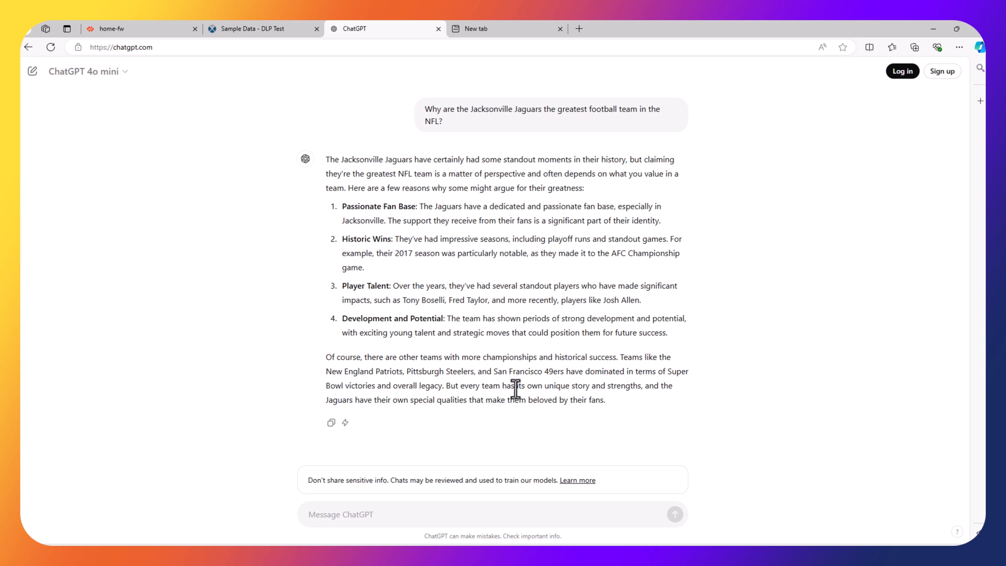
{"action": "mouse_move", "coordinate": [507, 443]}
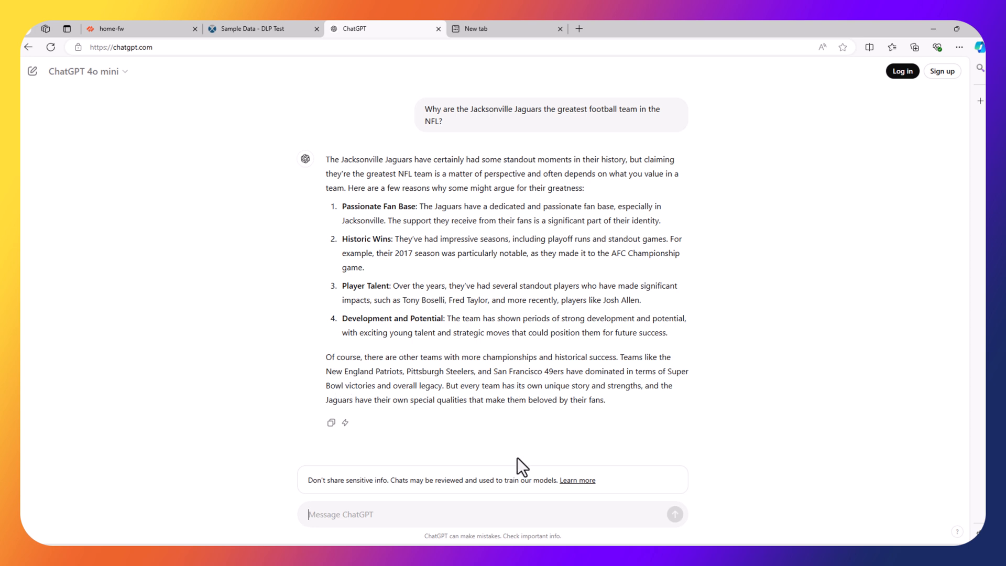
{"action": "mouse_move", "coordinate": [450, 477]}
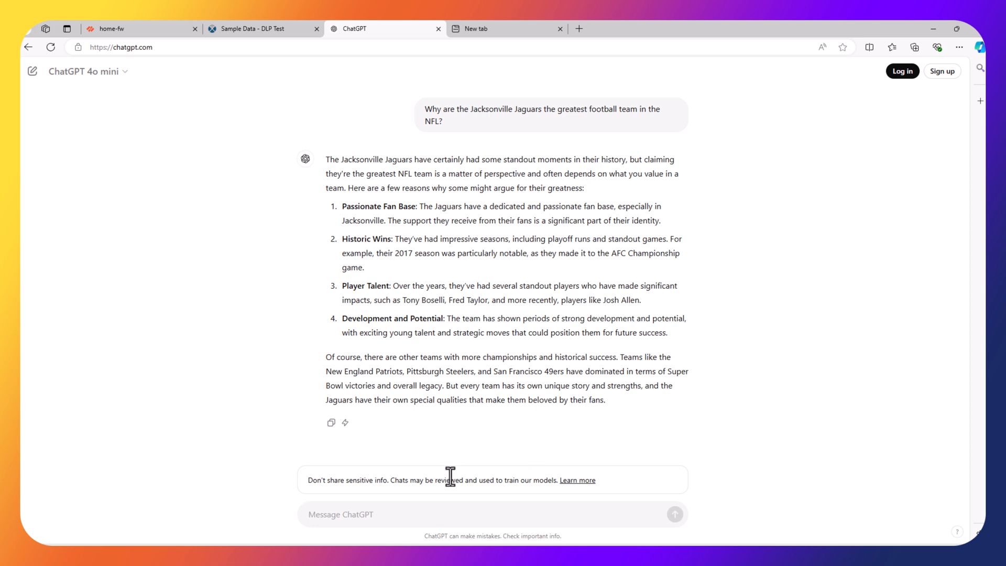
{"action": "left_click", "coordinate": [340, 515]}
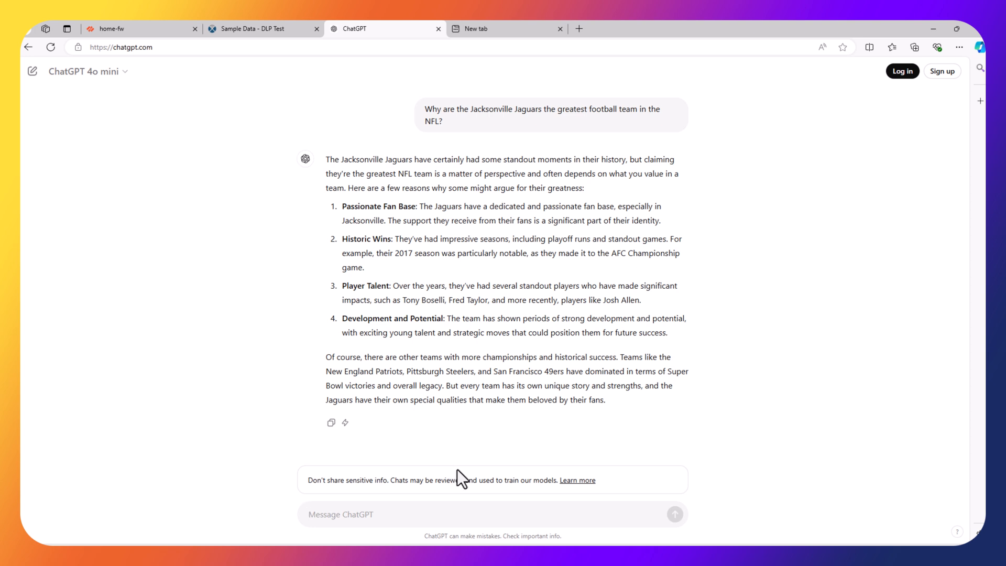
{"action": "mouse_move", "coordinate": [467, 467]}
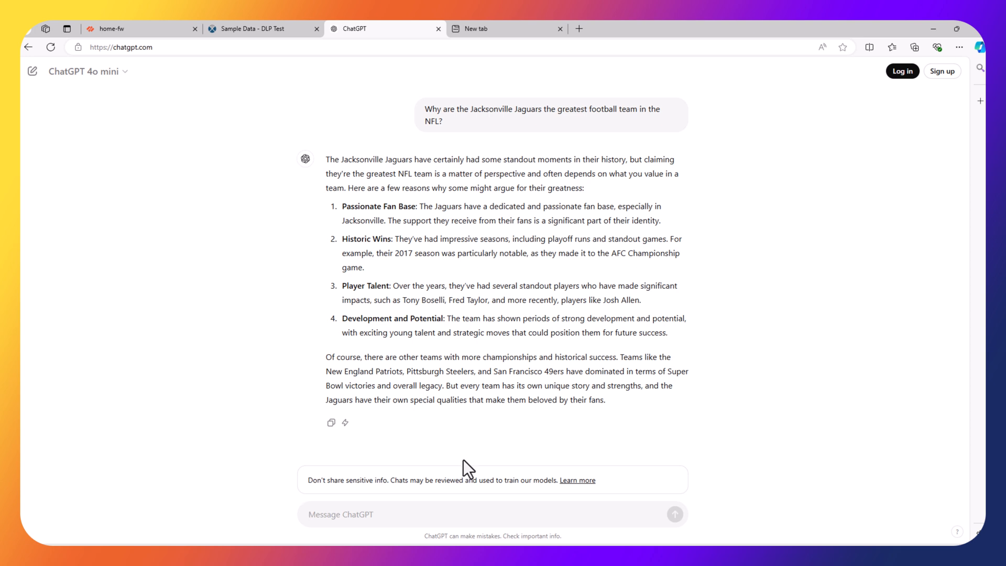
{"action": "mouse_move", "coordinate": [479, 461]}
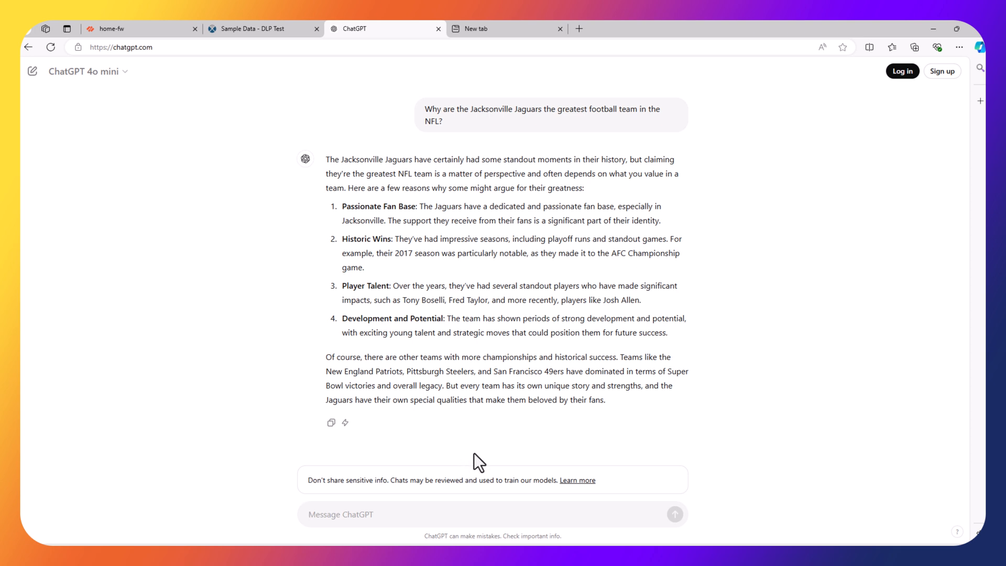
{"action": "mouse_move", "coordinate": [455, 447]}
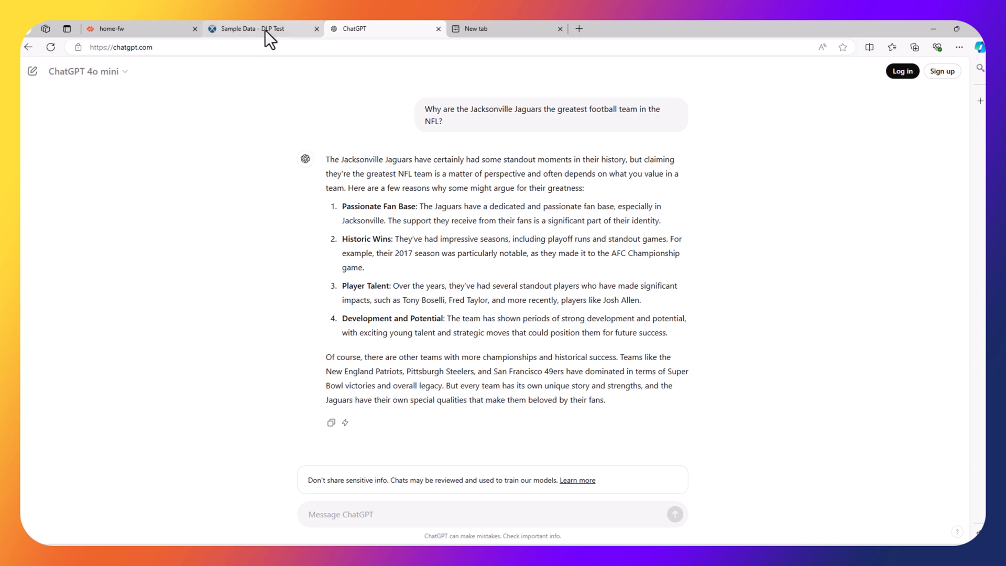
Return to the DLP Test Sample Data page and review the table of names, SSNs and card numbers.
{"action": "left_click", "coordinate": [263, 28]}
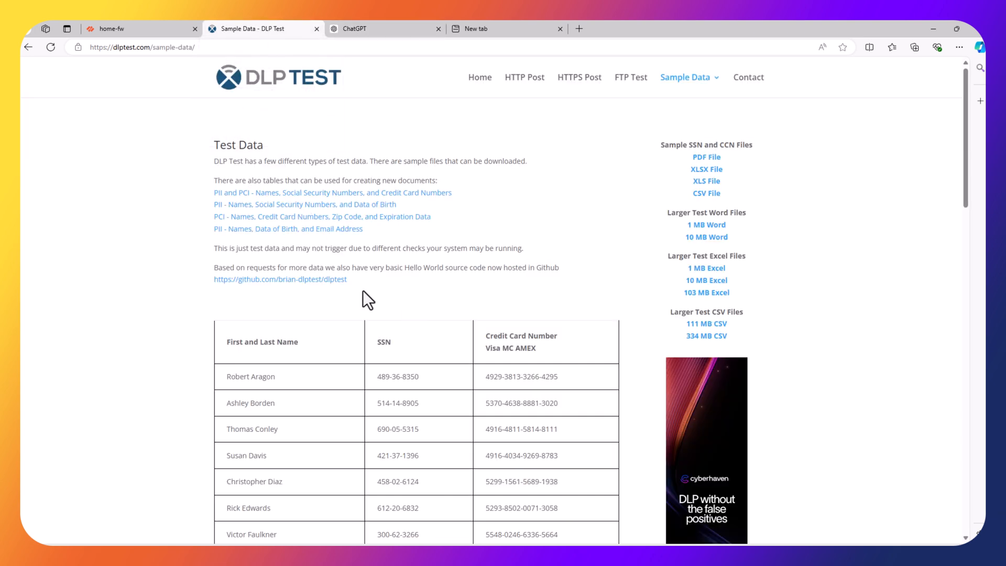
{"action": "scroll", "scroll_direction": "down", "scroll_amount": 3}
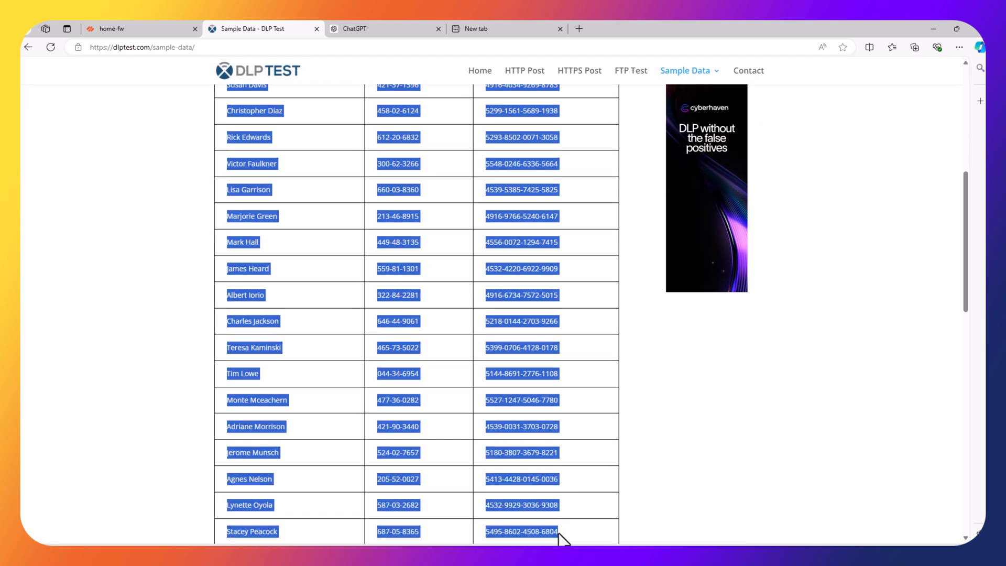
{"action": "scroll", "scroll_direction": "up", "scroll_amount": 3}
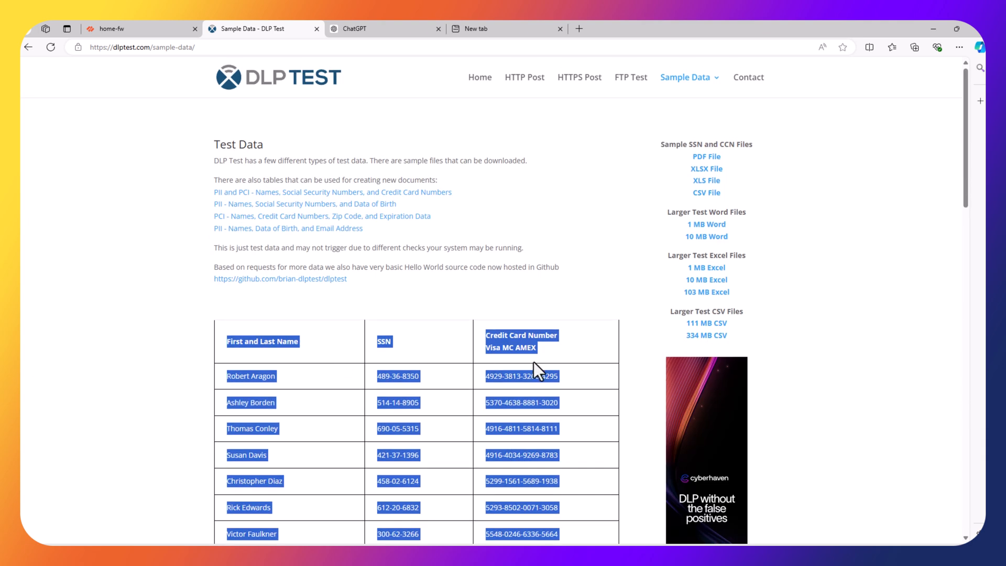
{"action": "mouse_move", "coordinate": [375, 154]}
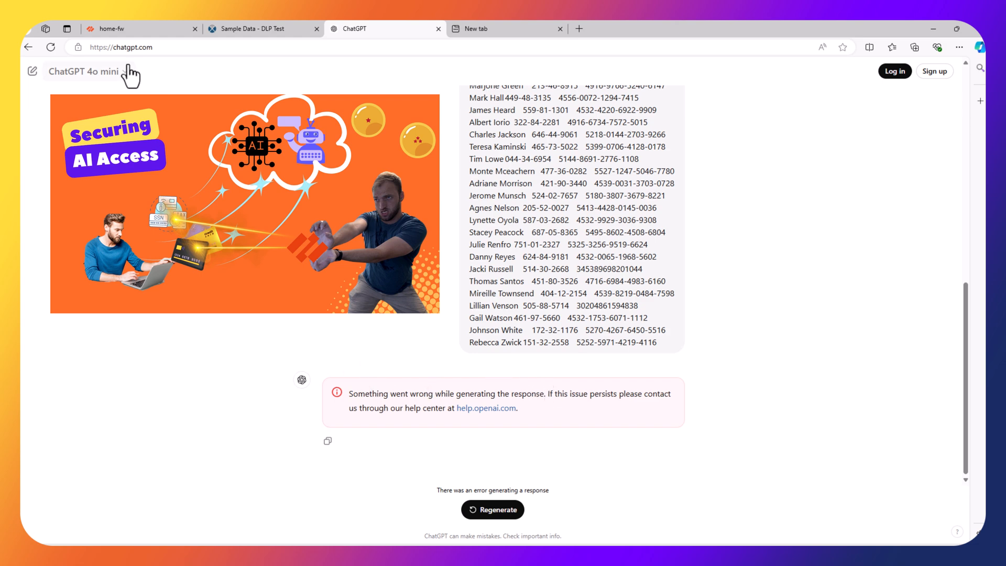
{"action": "mouse_move", "coordinate": [122, 28]}
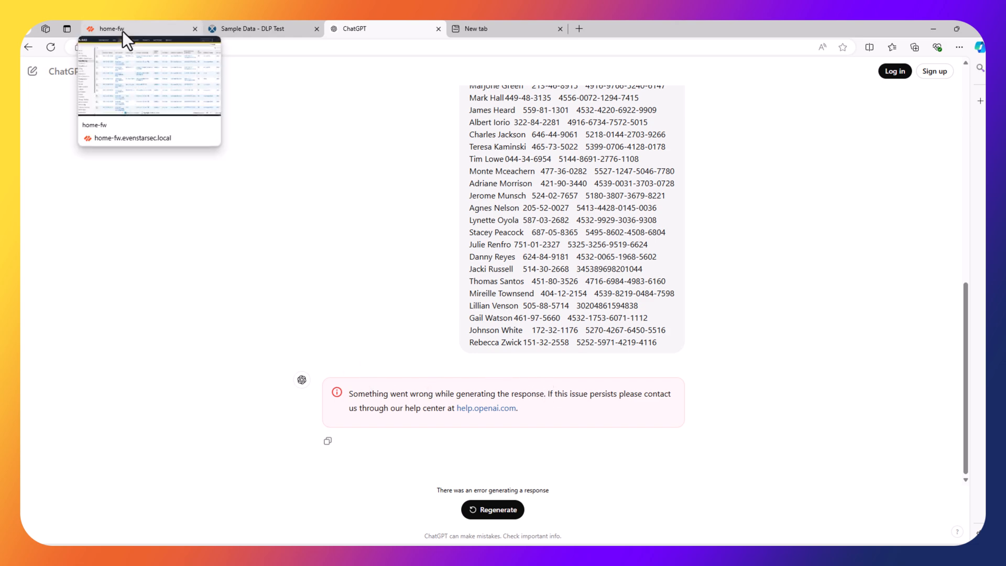
Refresh the home-fw Data Filtering log to show the openai-chatgpt Predefined Private Info reset-server entries.
{"action": "left_click", "coordinate": [129, 28]}
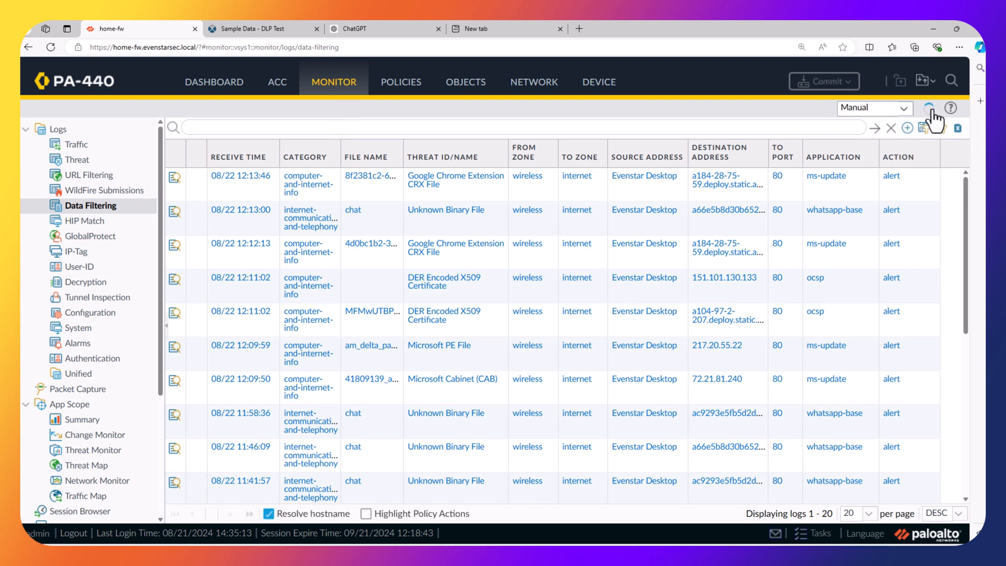
{"action": "left_click", "coordinate": [929, 108]}
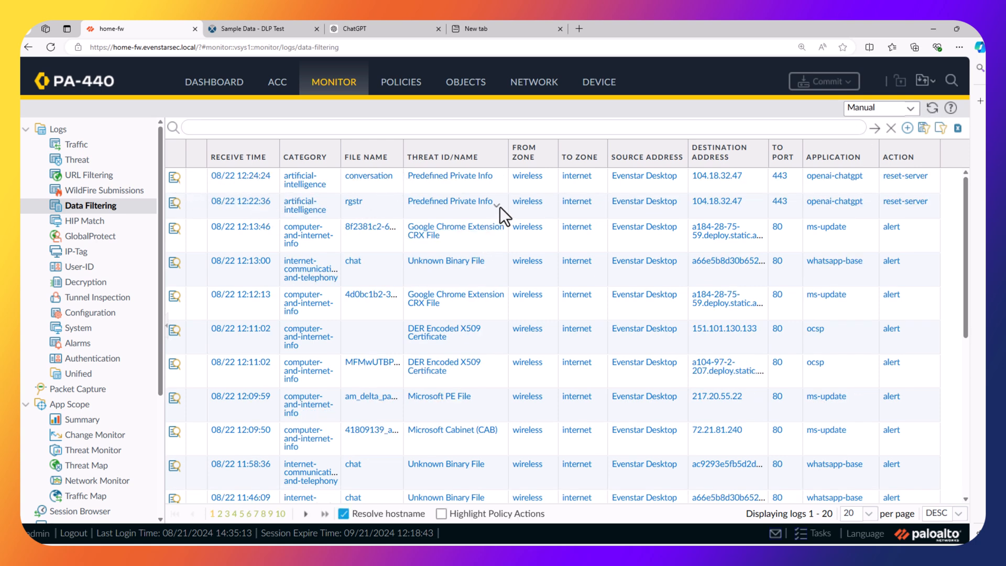
{"action": "mouse_move", "coordinate": [829, 200]}
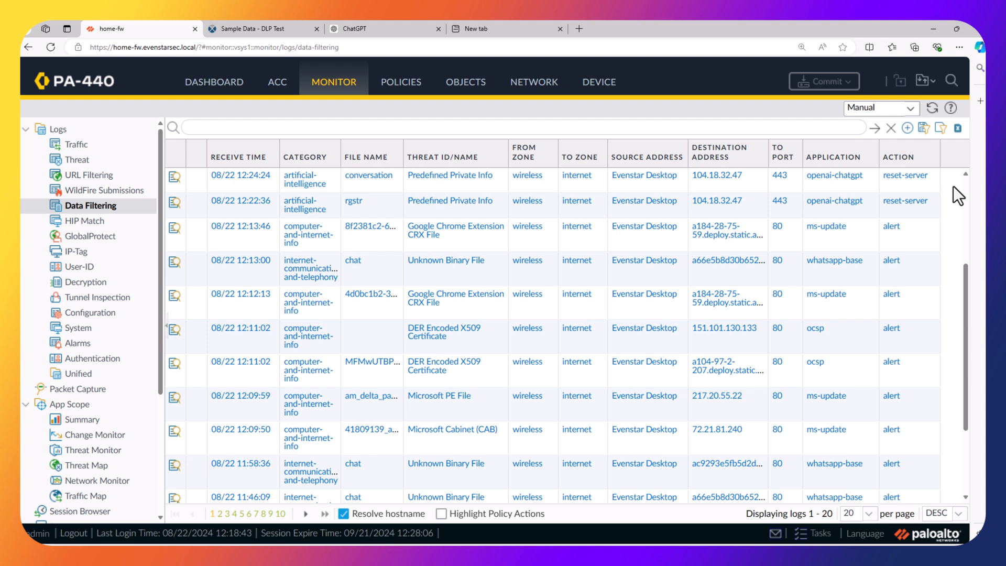
{"action": "mouse_move", "coordinate": [956, 183]}
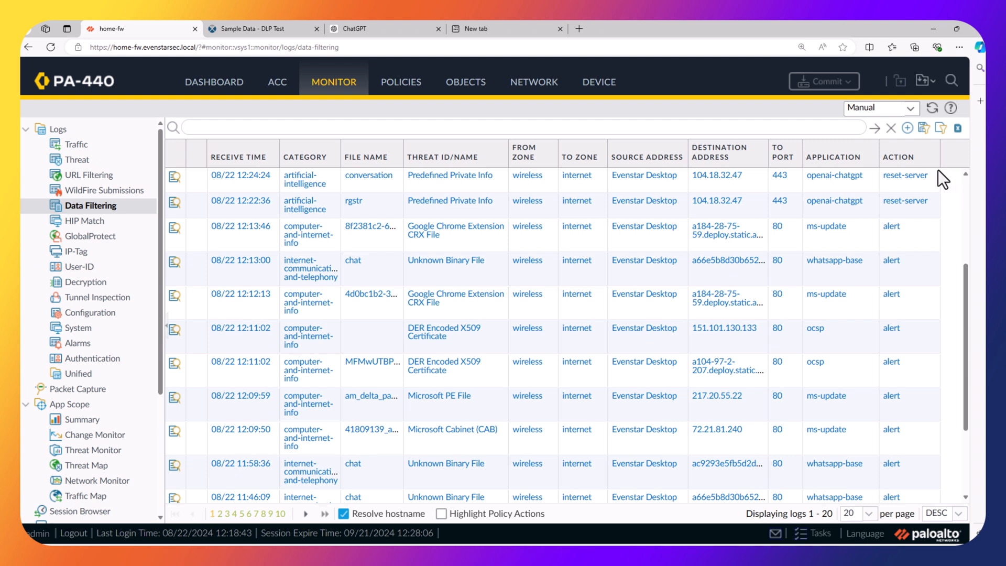
Ask HuggingChat why Trevor Lawrence is the greatest quarterback of all time, then return to DLP Test.
{"action": "left_click", "coordinate": [505, 29]}
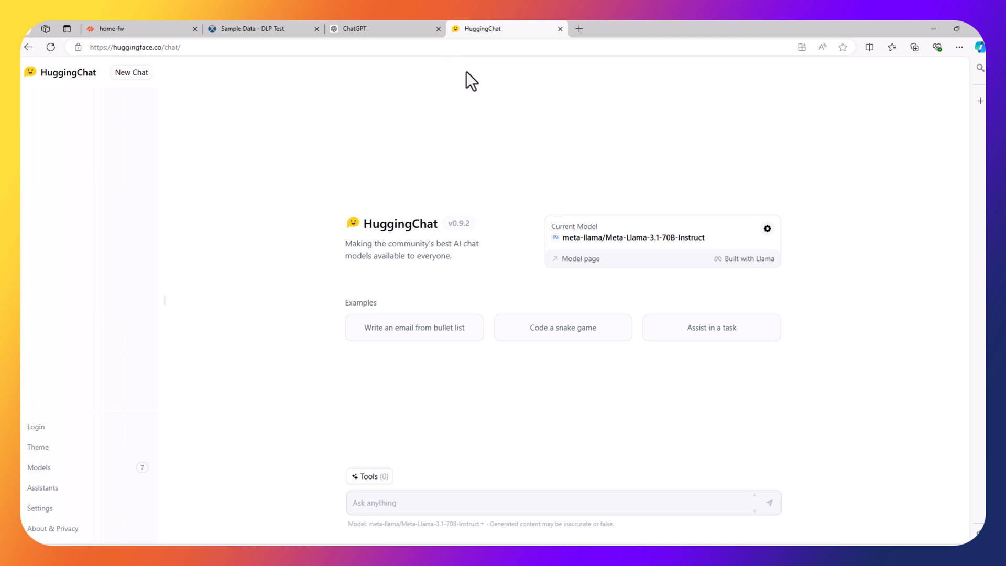
{"action": "type", "text": "Why is T"}
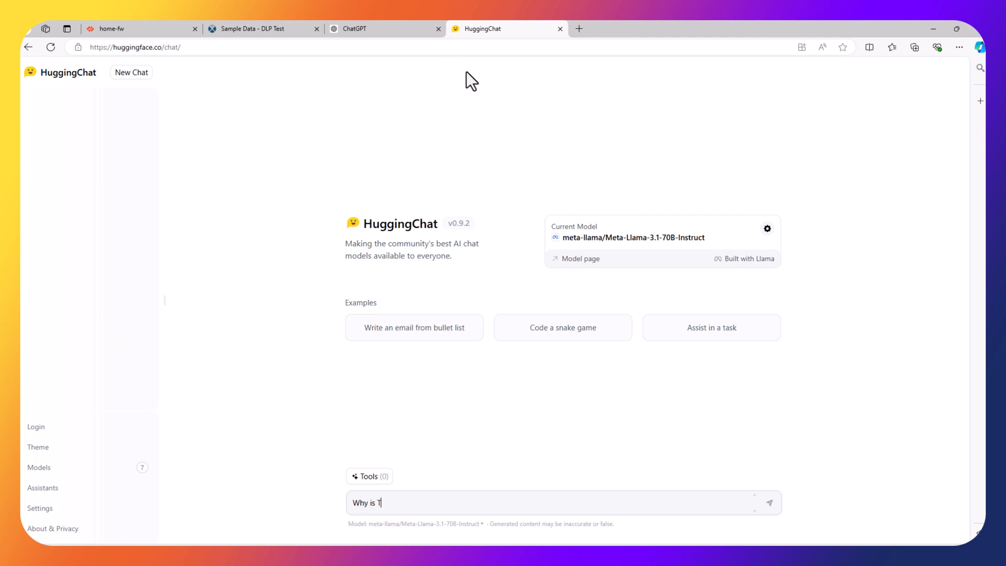
{"action": "type", "text": "revor Lawren"}
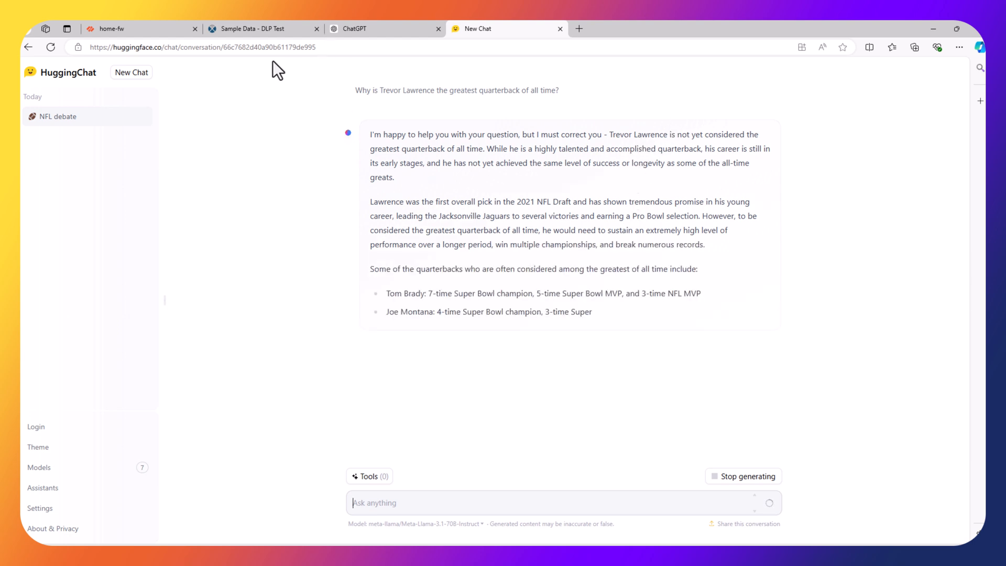
{"action": "left_click", "coordinate": [257, 29]}
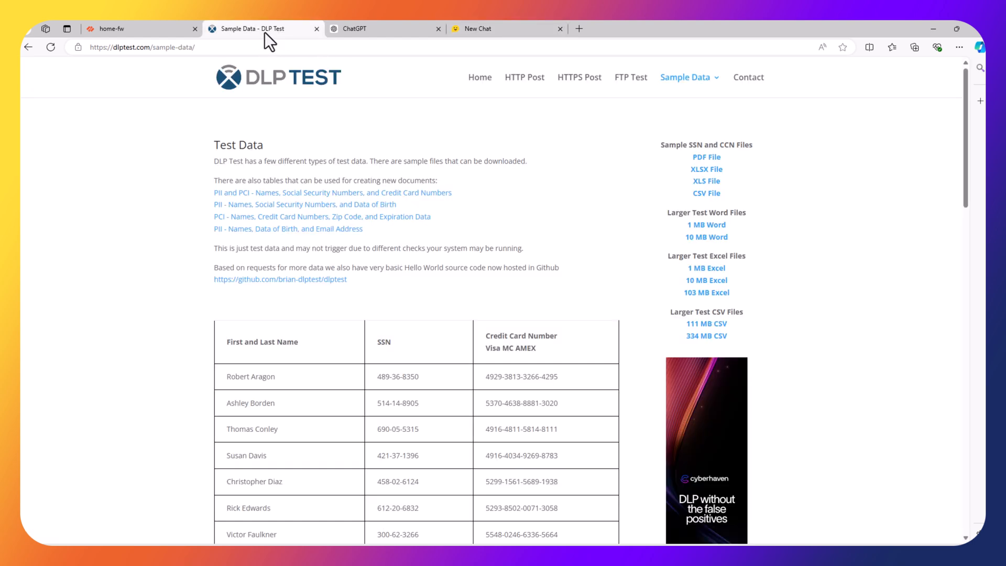
Copy the full DLP Test sample table and go back to the HuggingChat conversation.
{"action": "scroll", "scroll_direction": "down", "scroll_amount": 3}
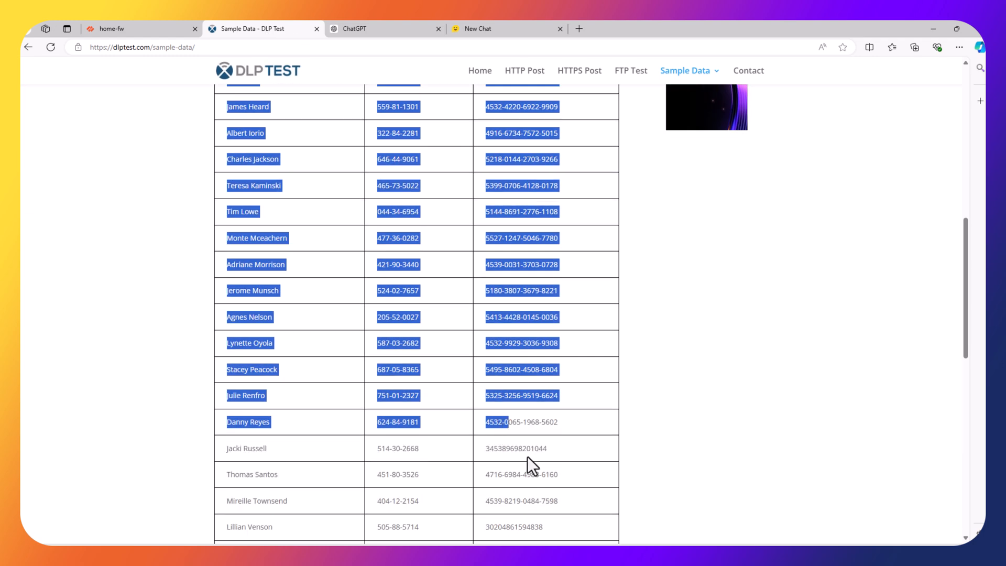
{"action": "scroll", "scroll_direction": "down", "scroll_amount": 3}
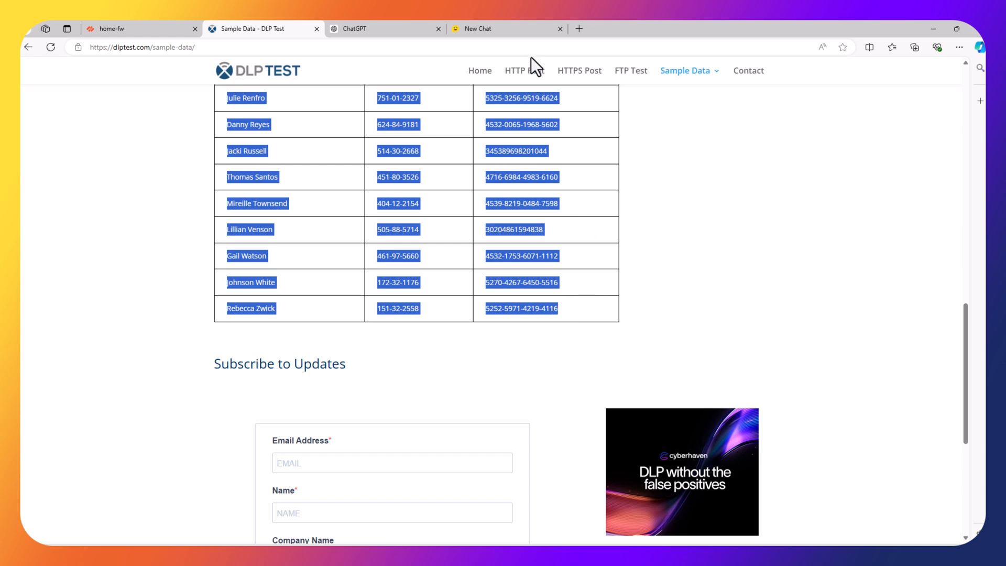
{"action": "left_click", "coordinate": [507, 29]}
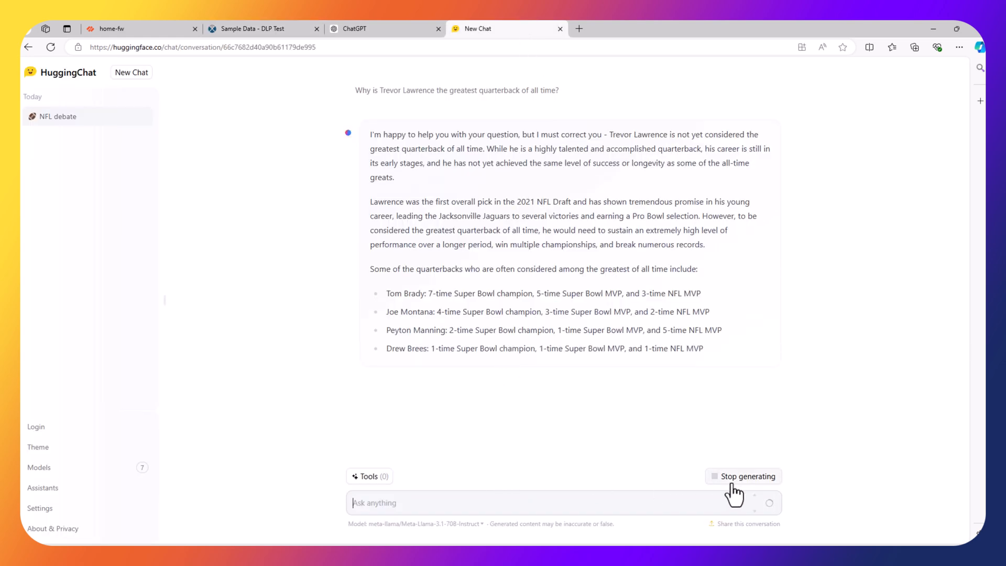